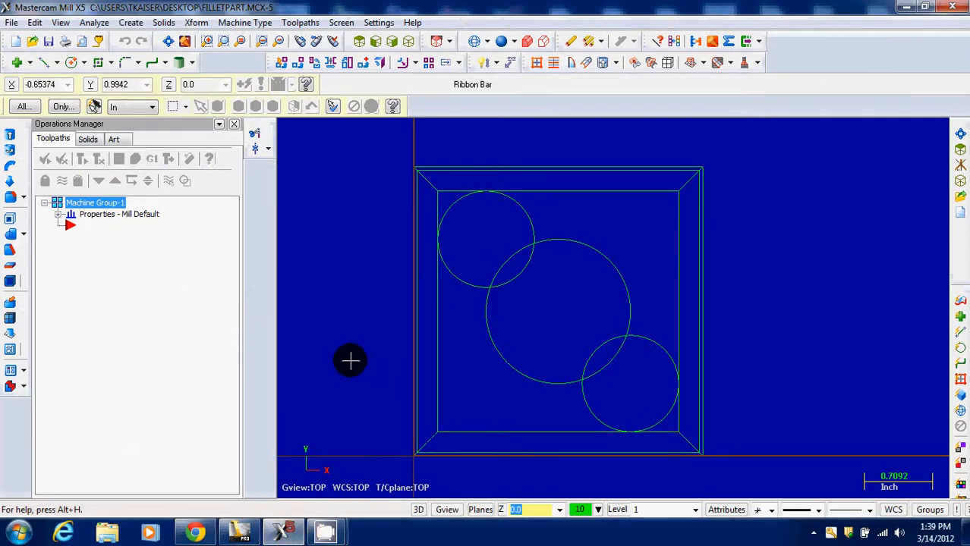
mouse_move(352, 243)
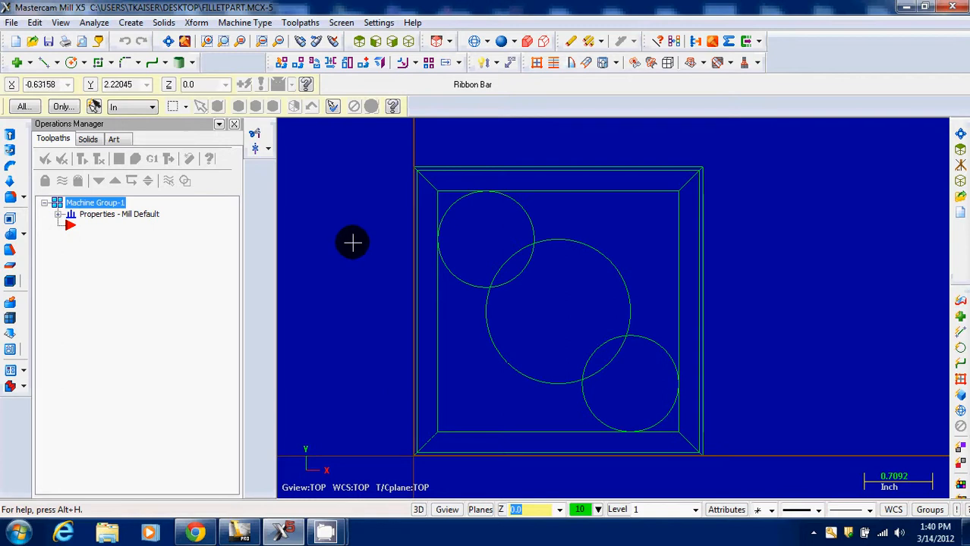
Load the Inventor part file and view it isometrically.
click(12, 23)
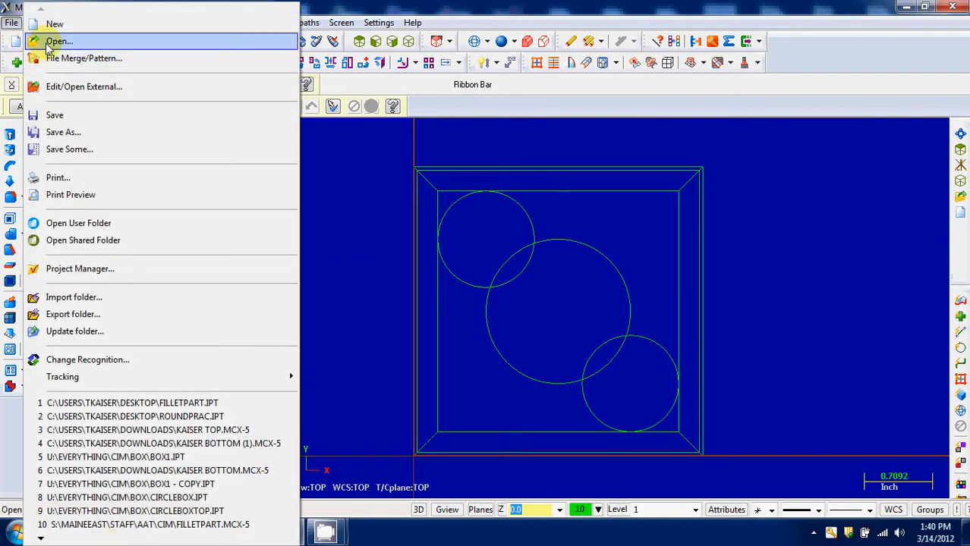
click(59, 41)
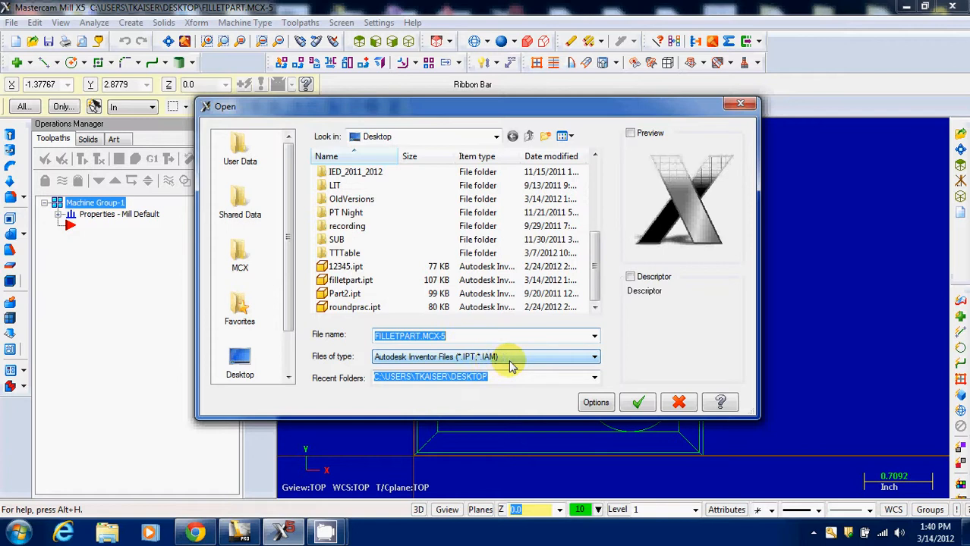
click(637, 402)
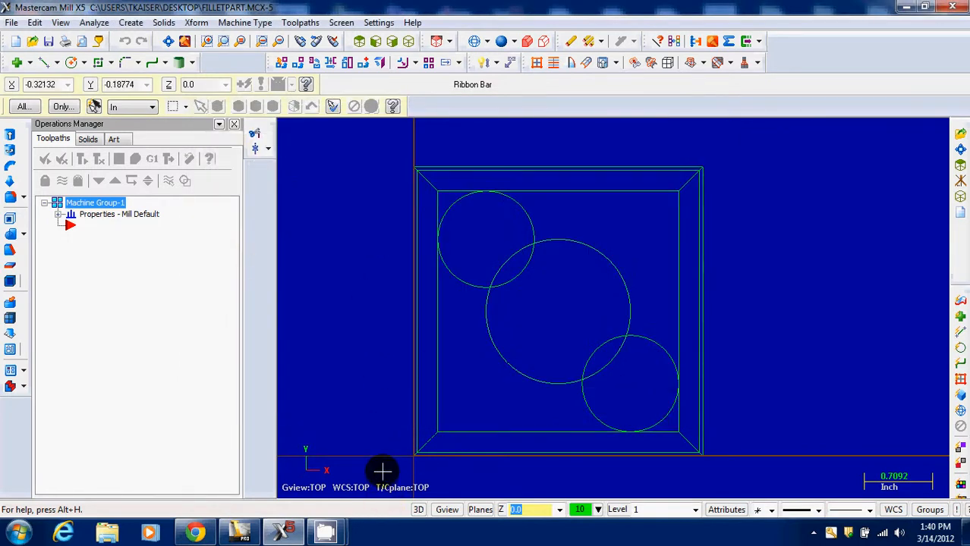
mouse_move(361, 428)
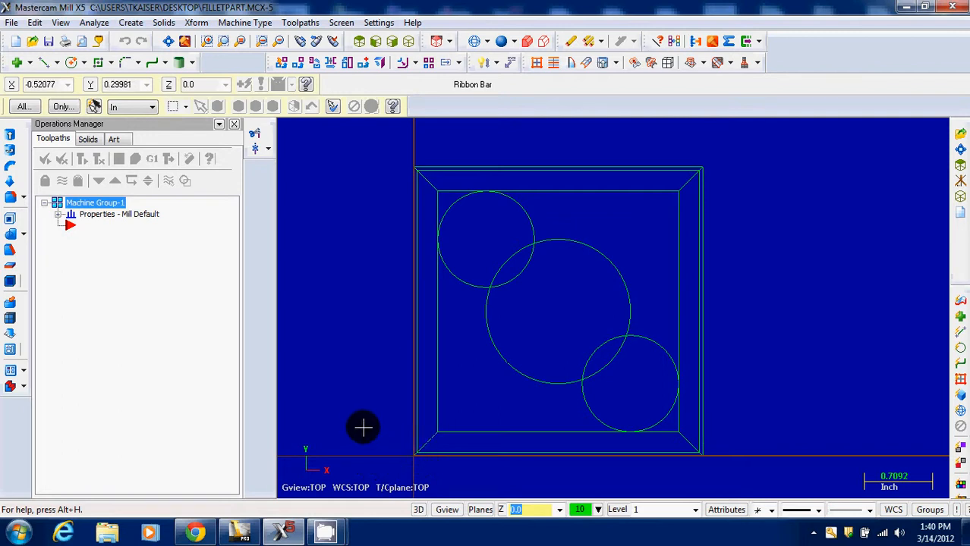
mouse_move(362, 425)
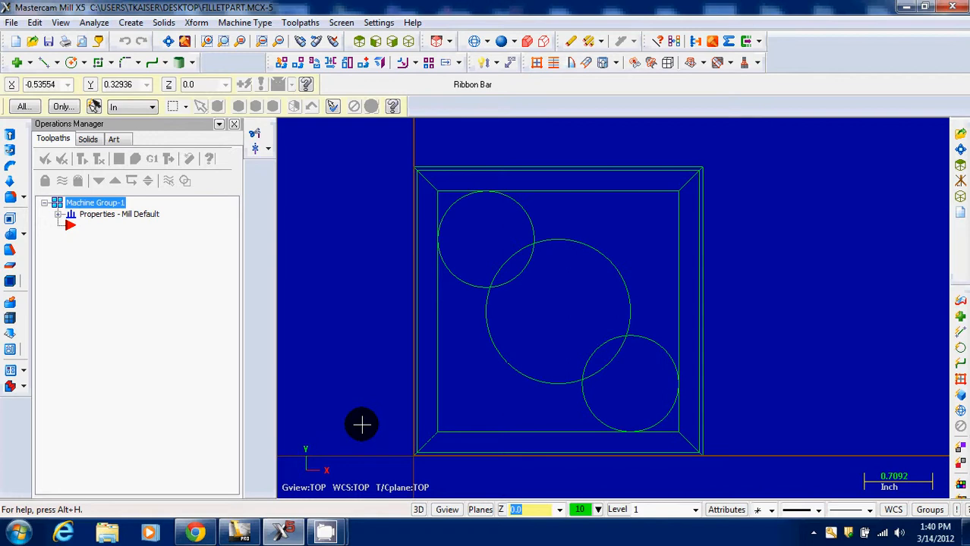
mouse_move(361, 425)
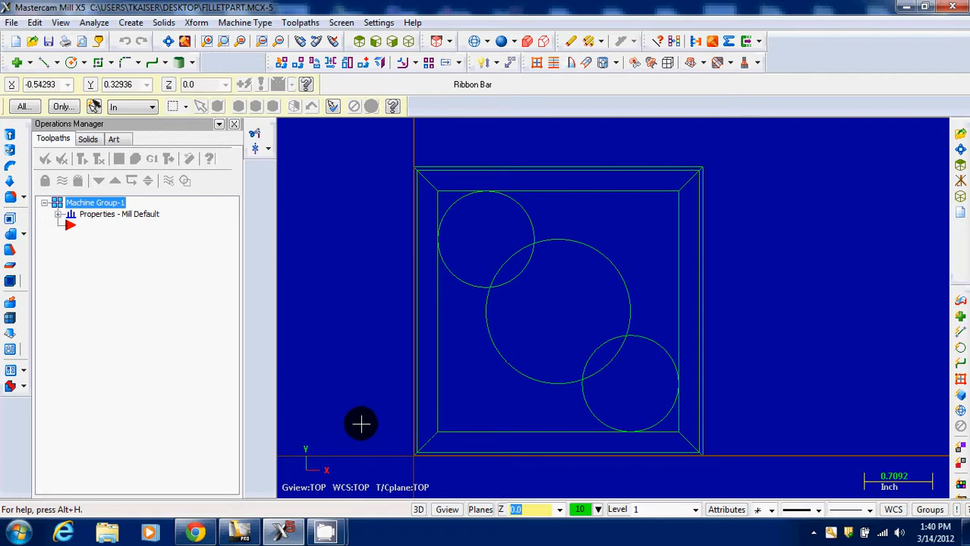
mouse_move(386, 416)
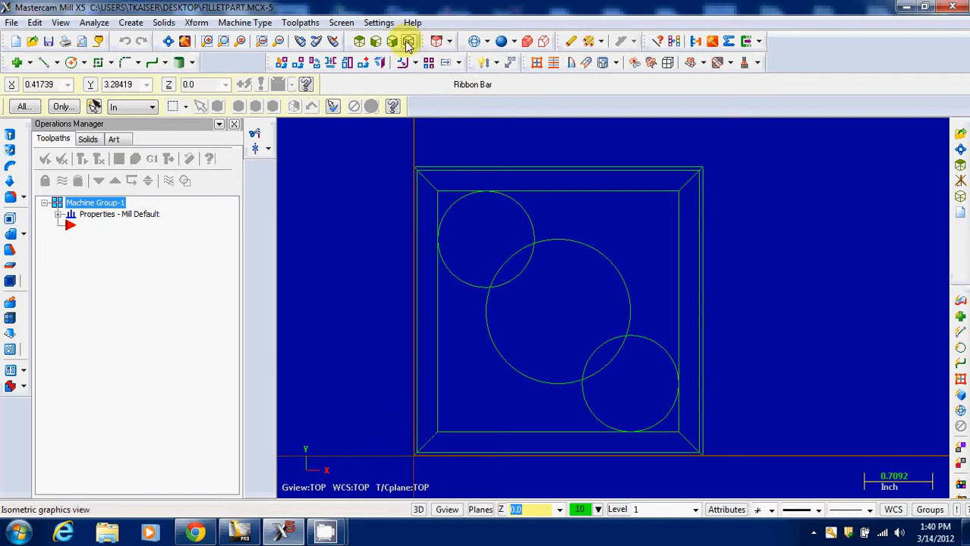
mouse_move(408, 41)
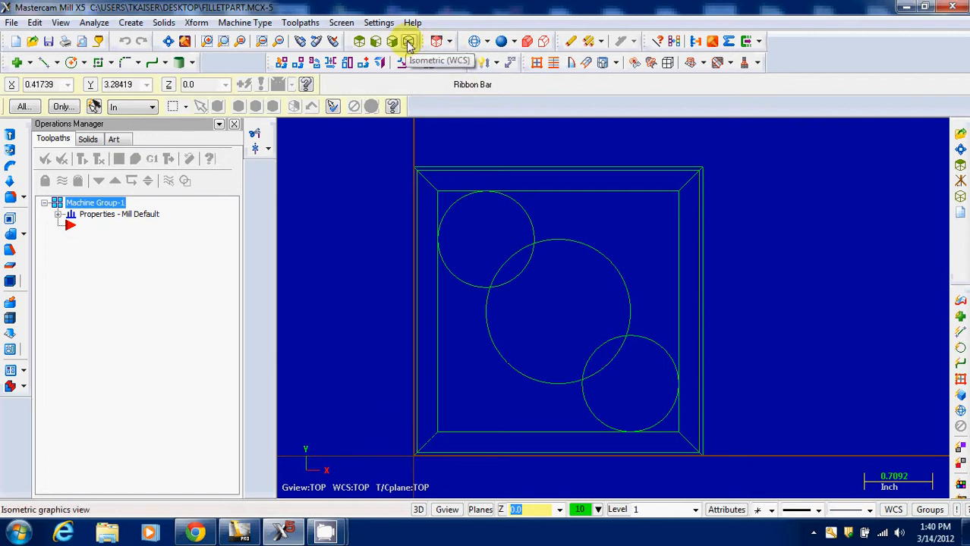
click(408, 41)
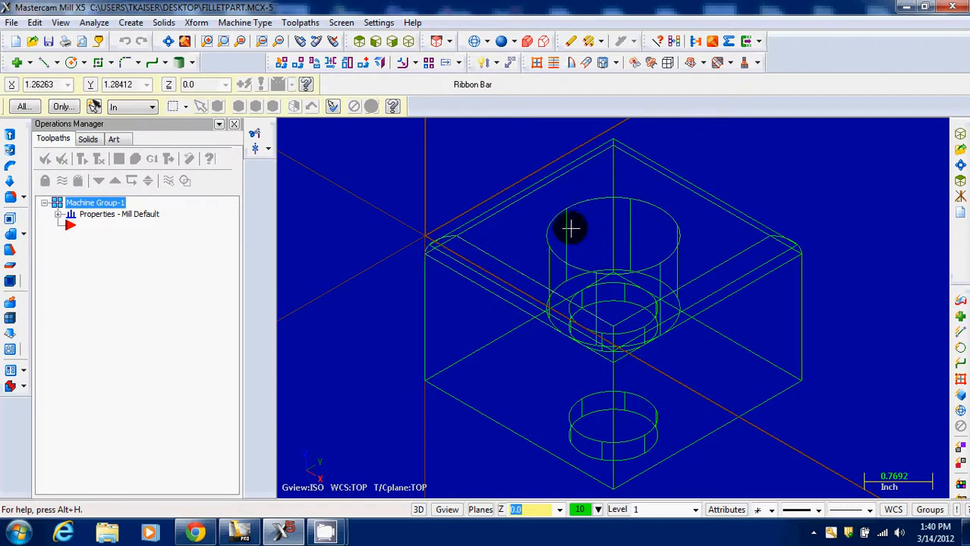
mouse_move(428, 235)
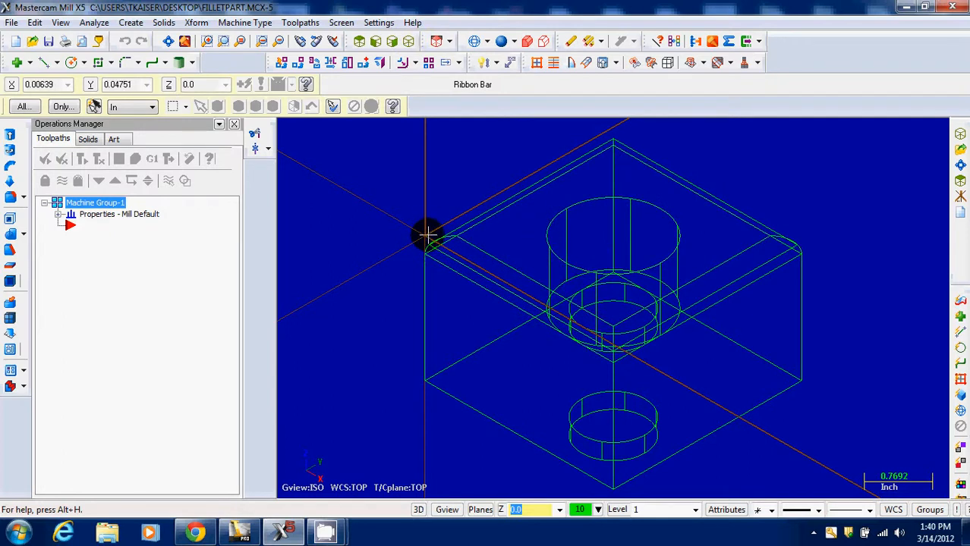
mouse_move(423, 234)
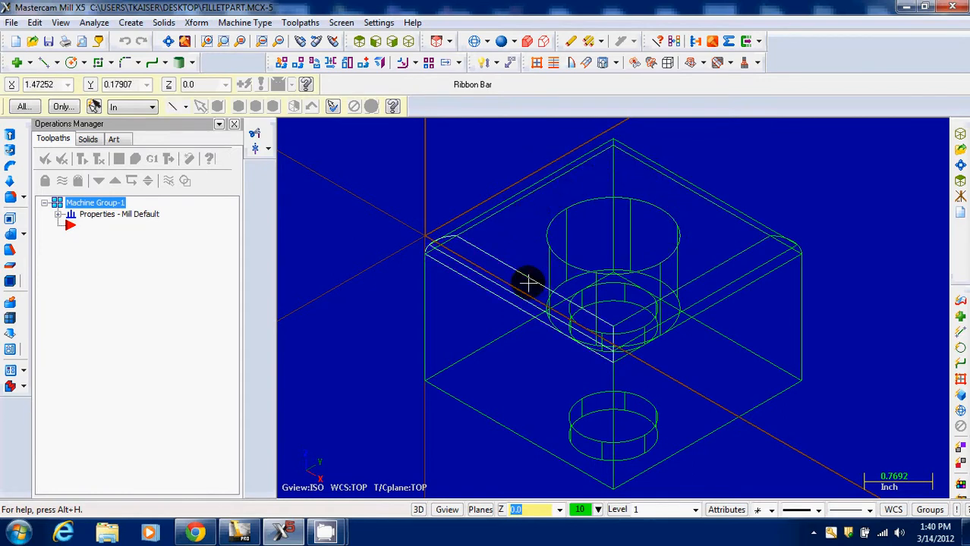
mouse_move(498, 427)
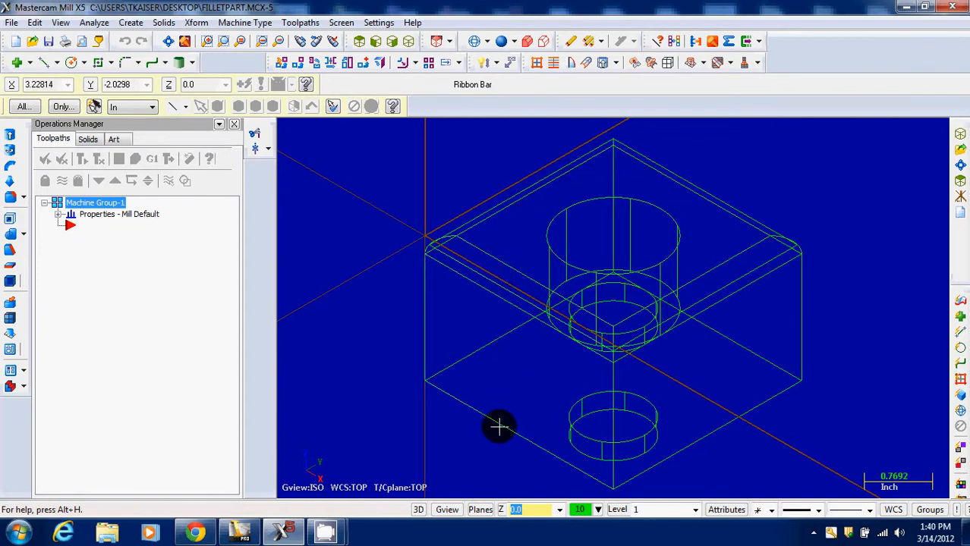
mouse_move(437, 233)
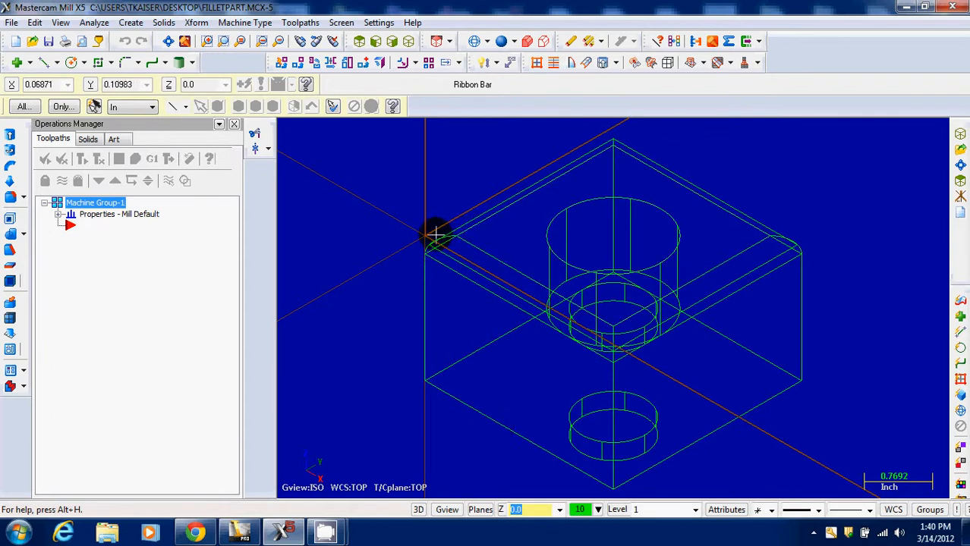
mouse_move(431, 234)
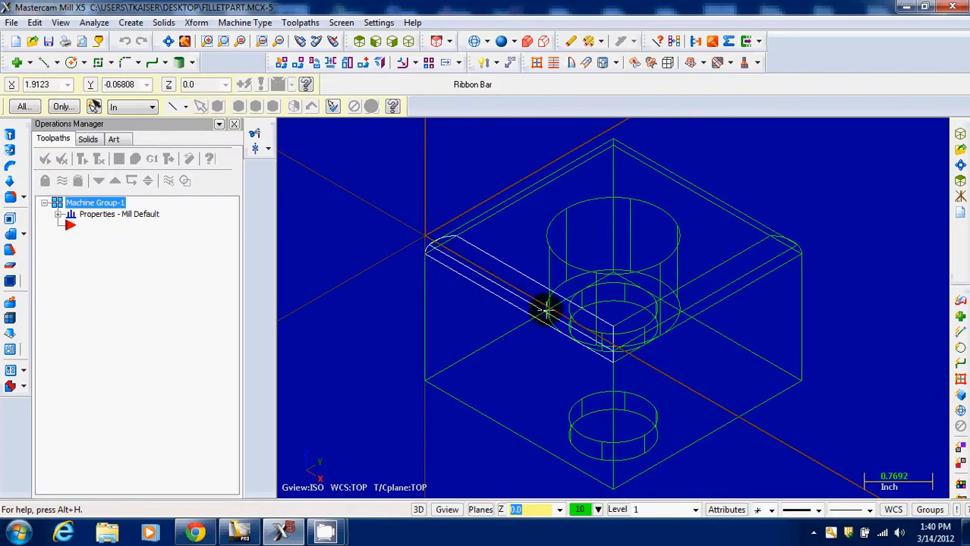
mouse_move(580, 139)
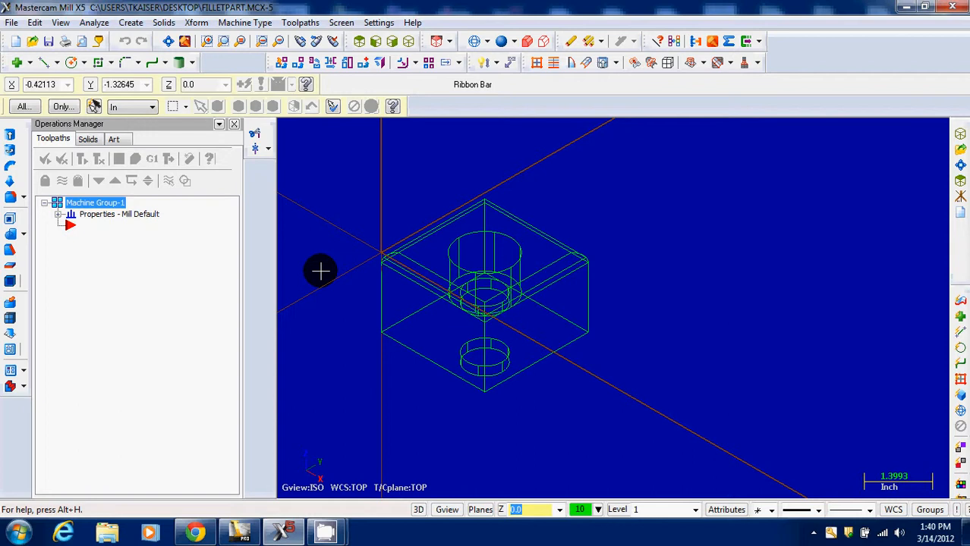
mouse_move(318, 271)
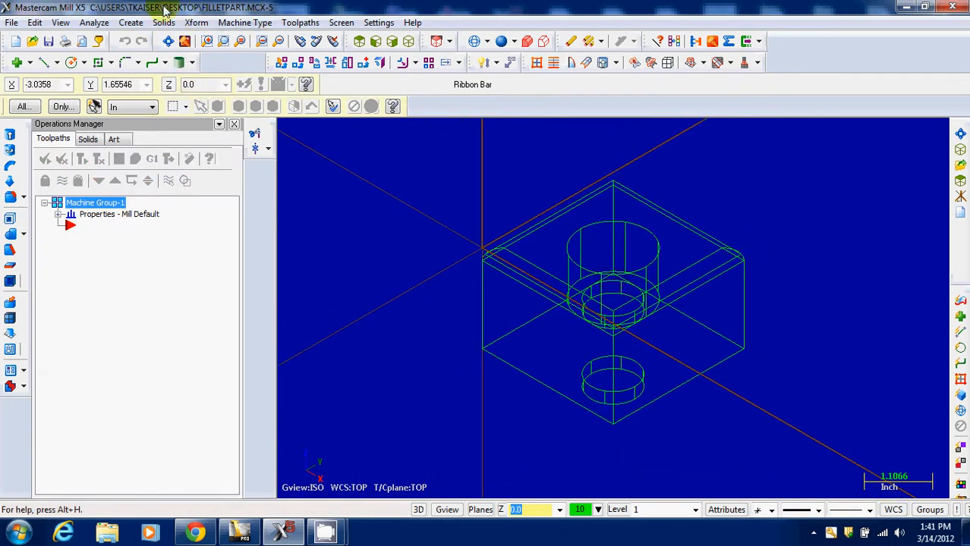
mouse_move(671, 234)
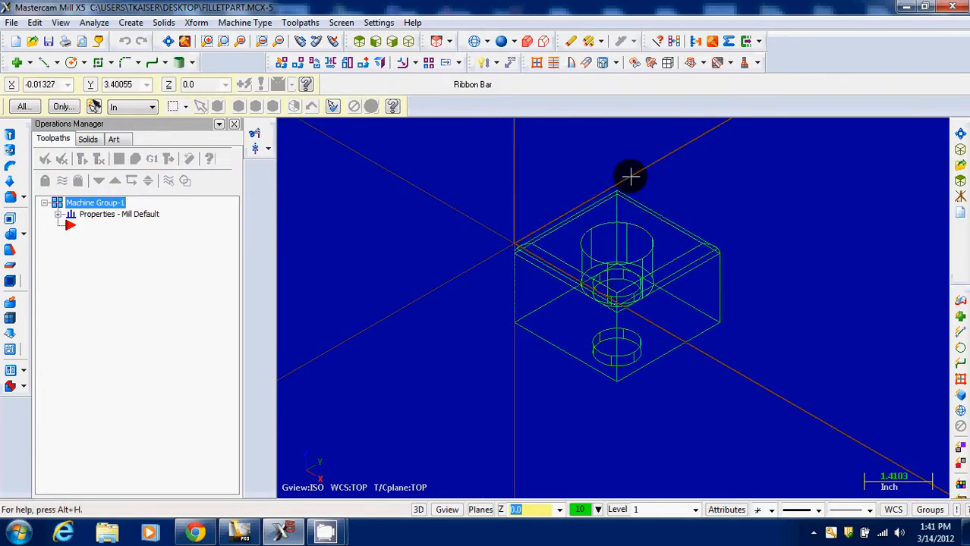
mouse_move(625, 225)
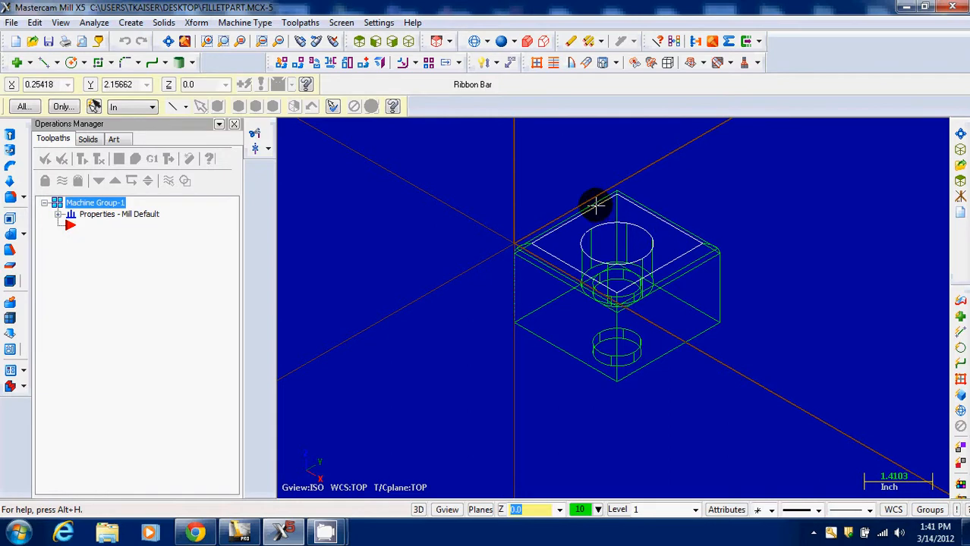
mouse_move(222, 103)
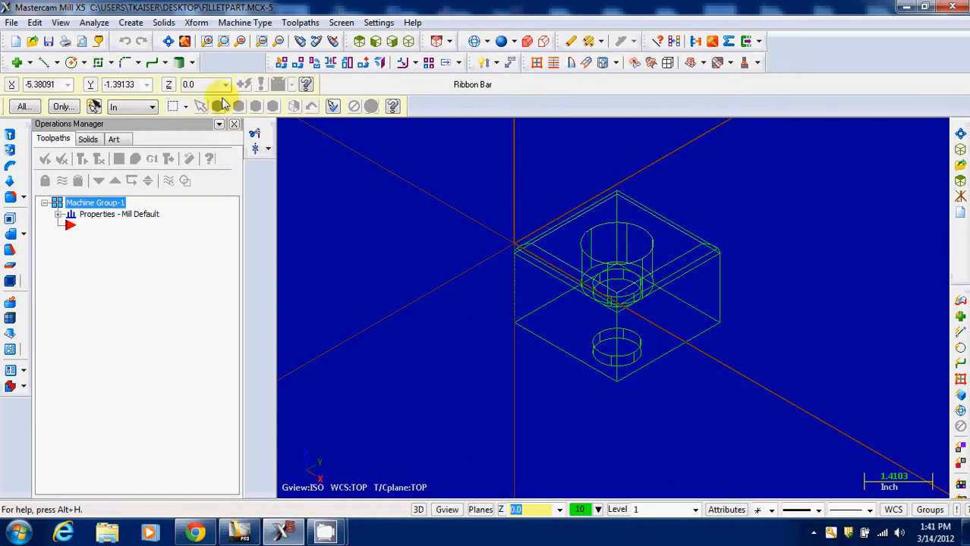
Start a Dynamic Xform and select all part entities for the transform.
click(196, 23)
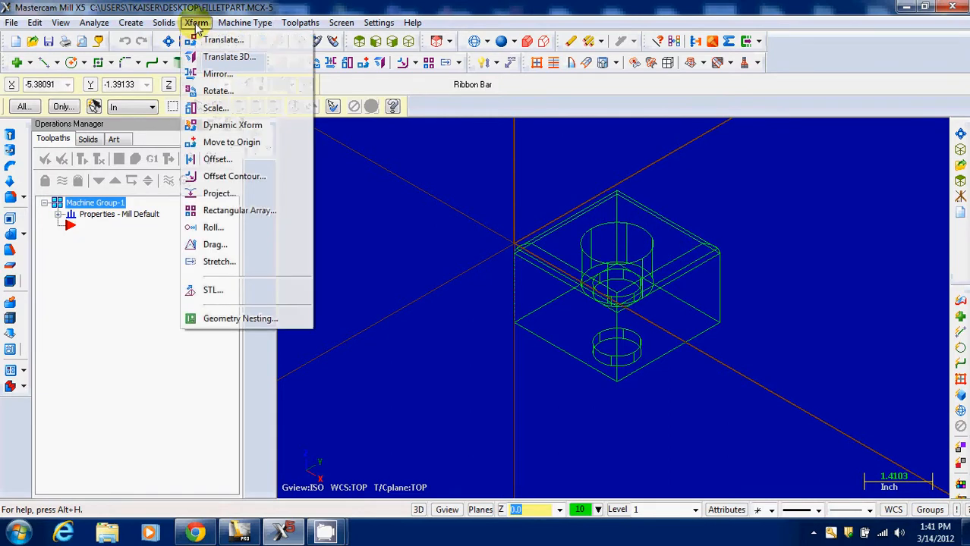
mouse_move(232, 124)
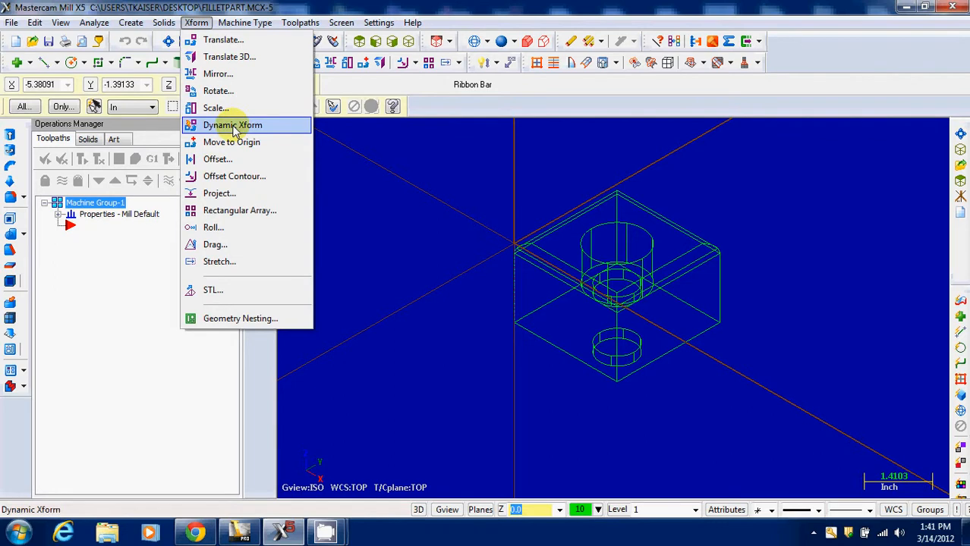
click(233, 124)
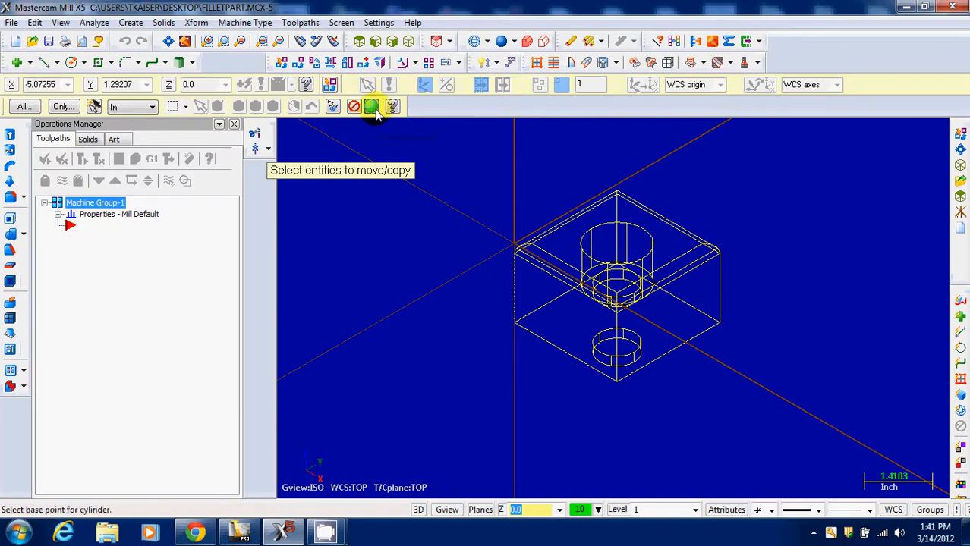
click(372, 107)
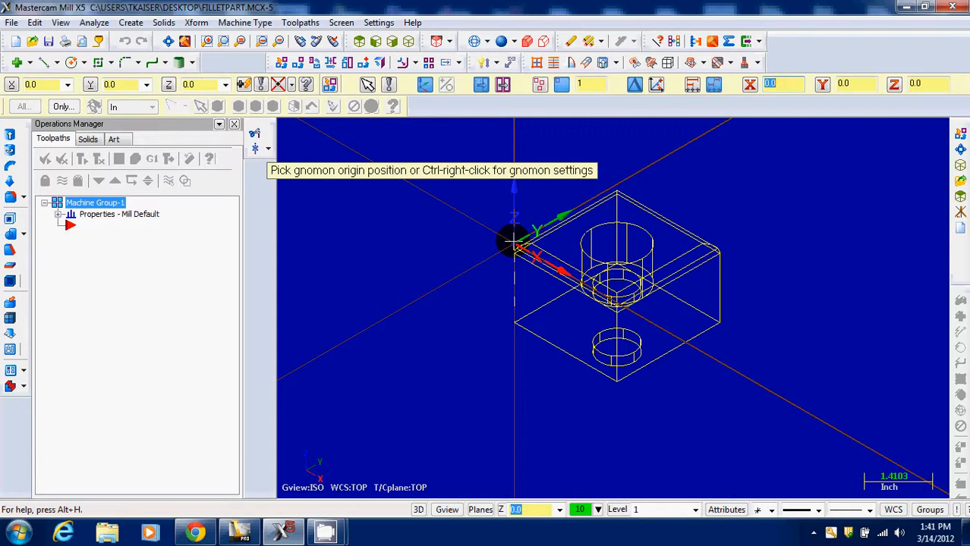
Place the gnomon origin at the corner of the wireframe block.
click(515, 241)
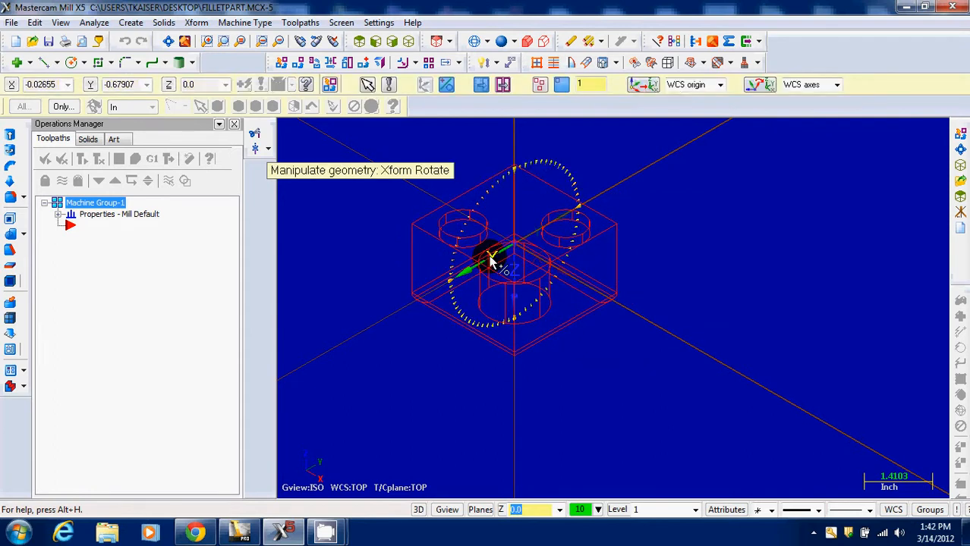
mouse_move(491, 267)
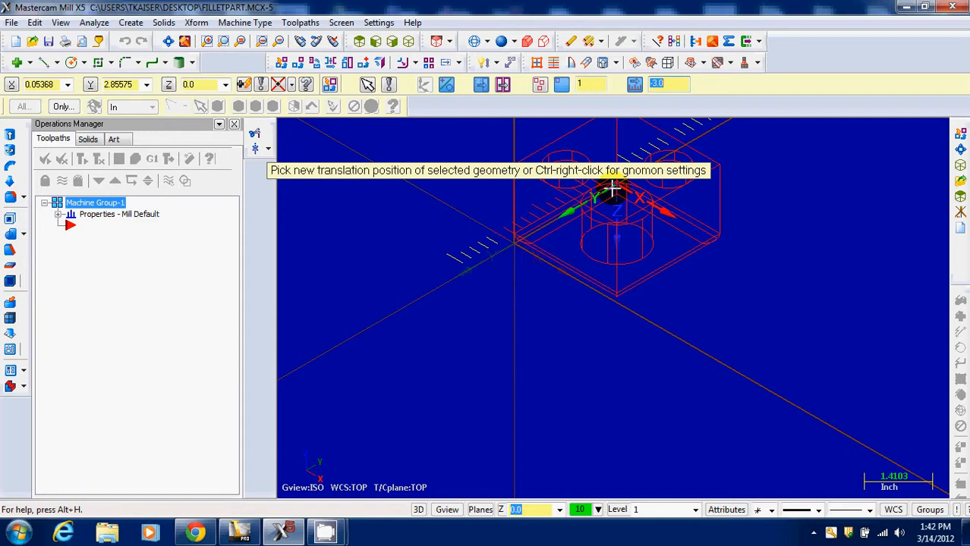
mouse_move(619, 211)
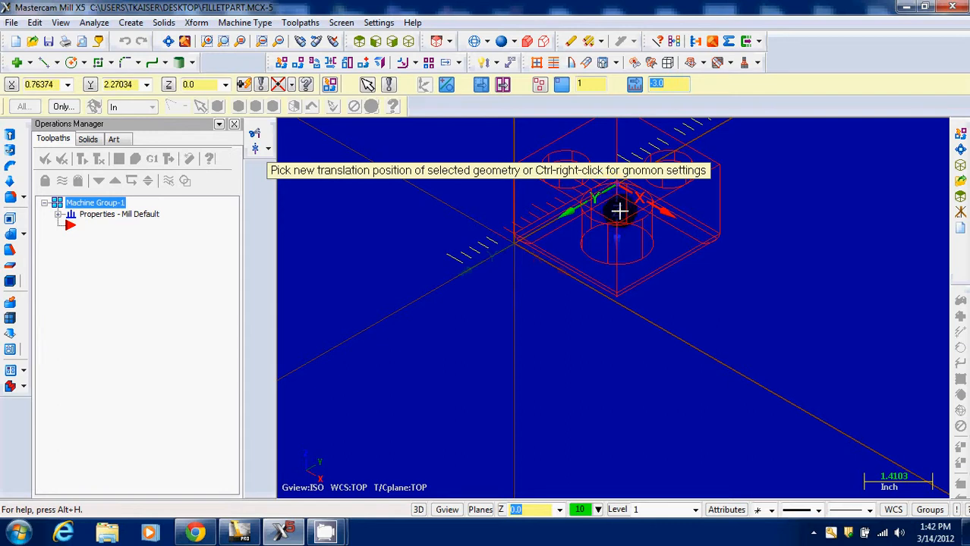
Rotate the part about the placed origin so the holes face up.
click(619, 210)
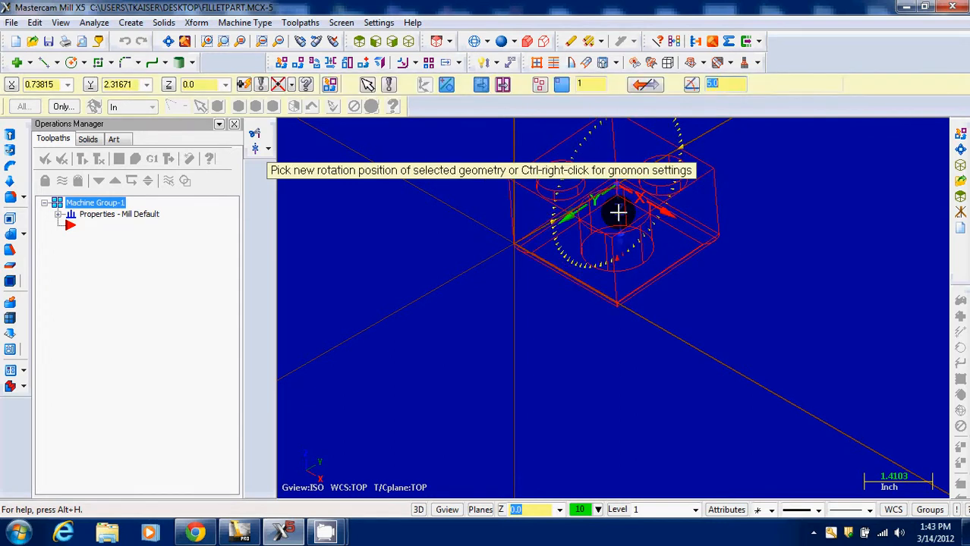
mouse_move(619, 221)
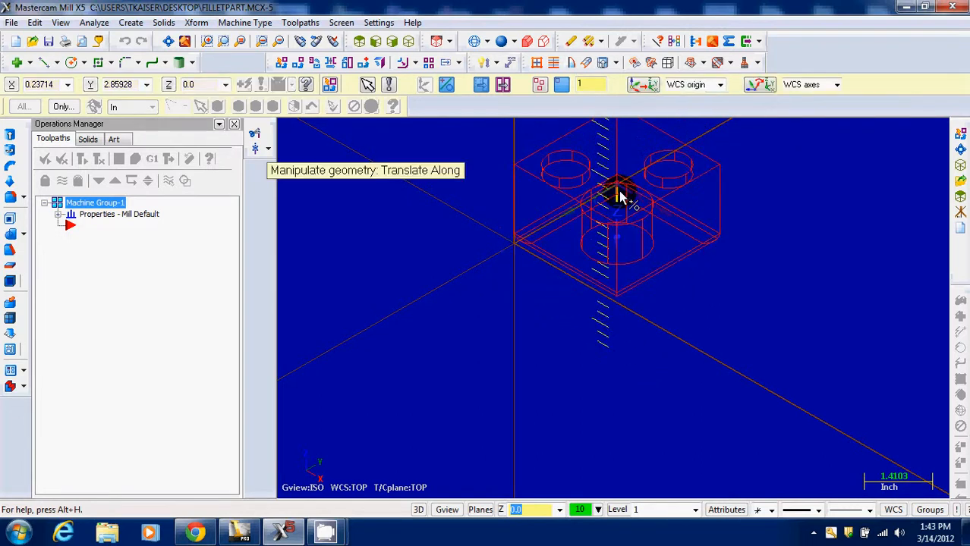
mouse_move(622, 200)
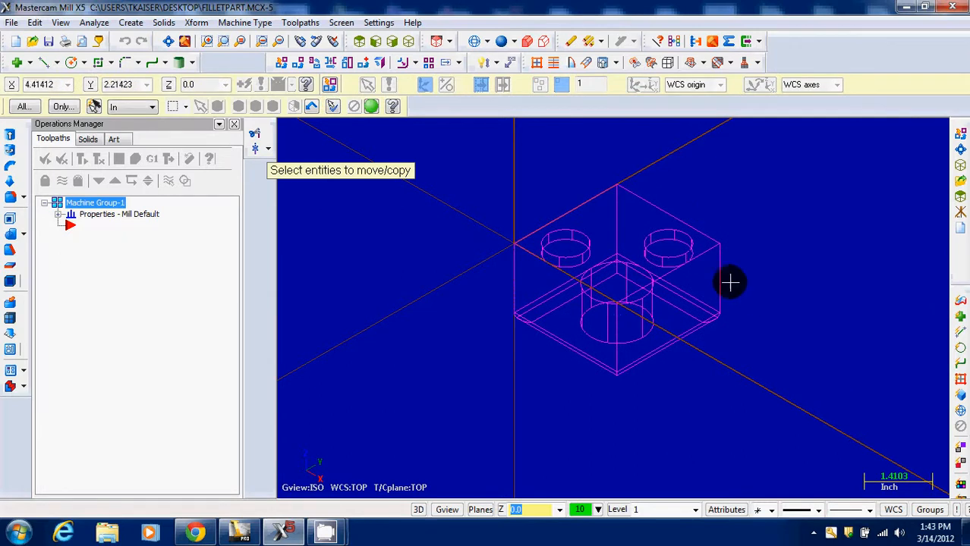
mouse_move(555, 252)
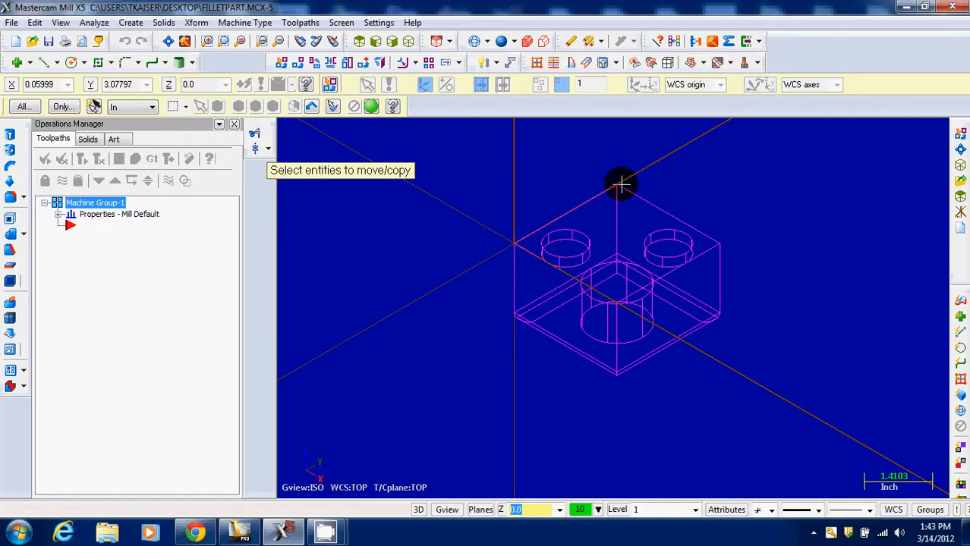
mouse_move(431, 210)
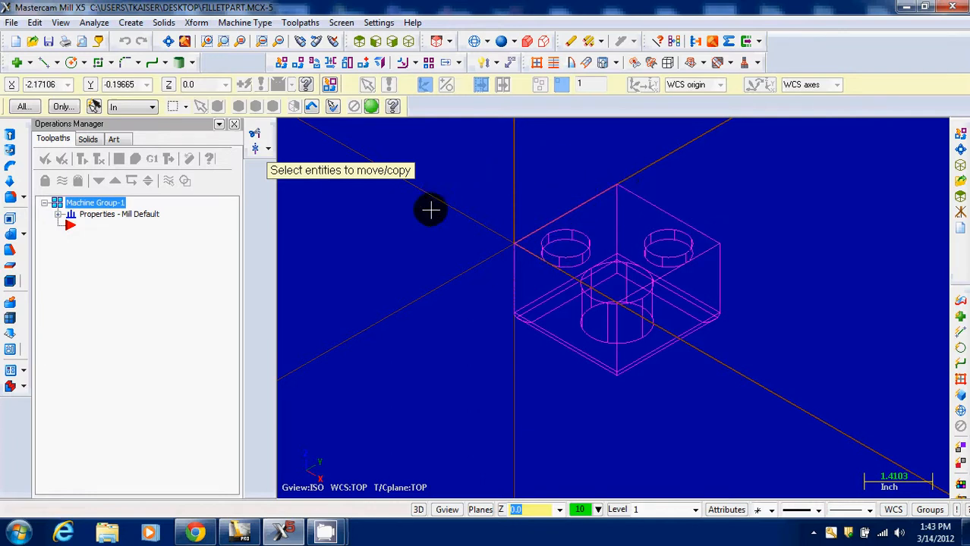
mouse_move(492, 268)
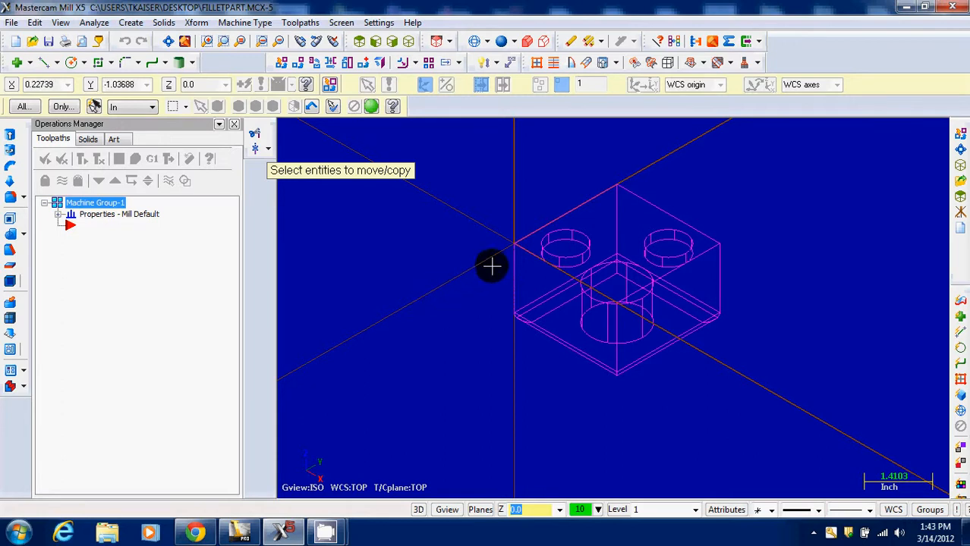
mouse_move(585, 366)
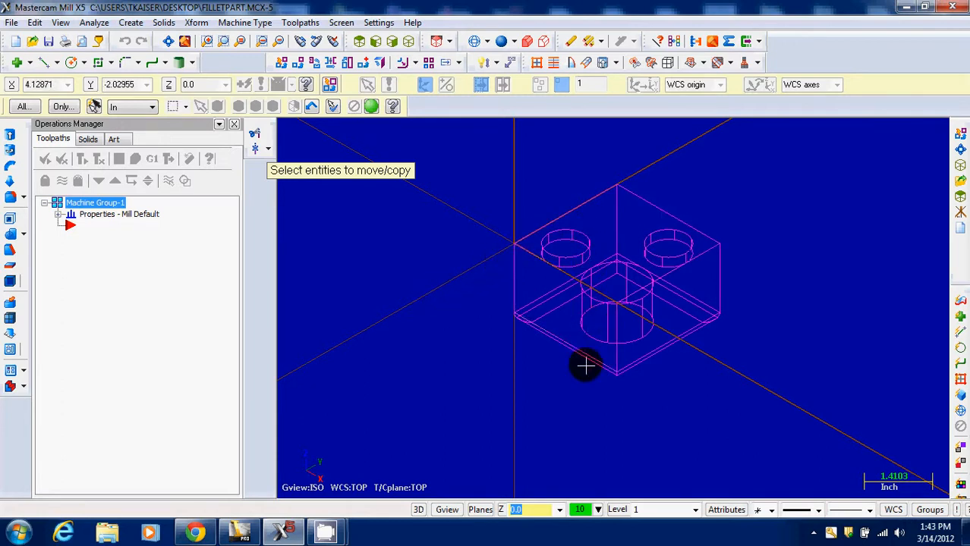
mouse_move(503, 116)
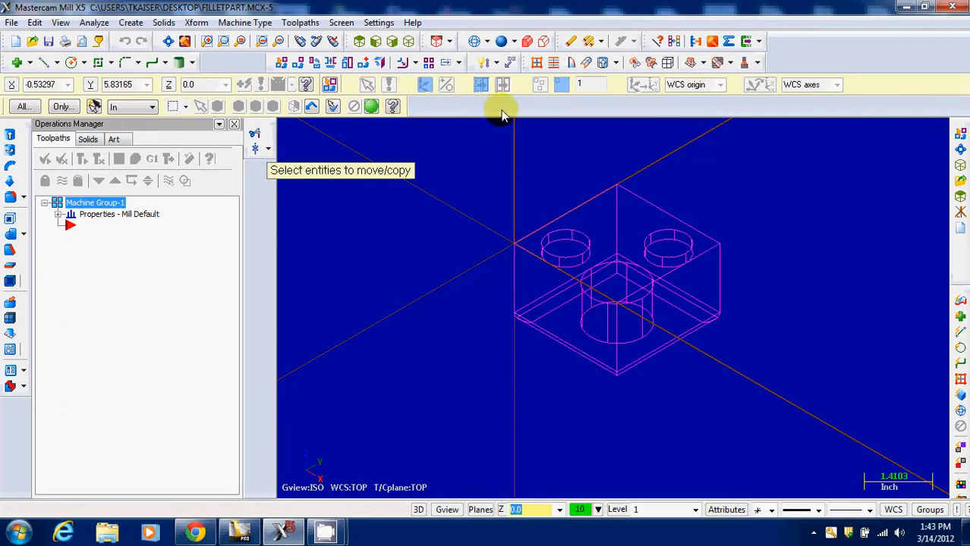